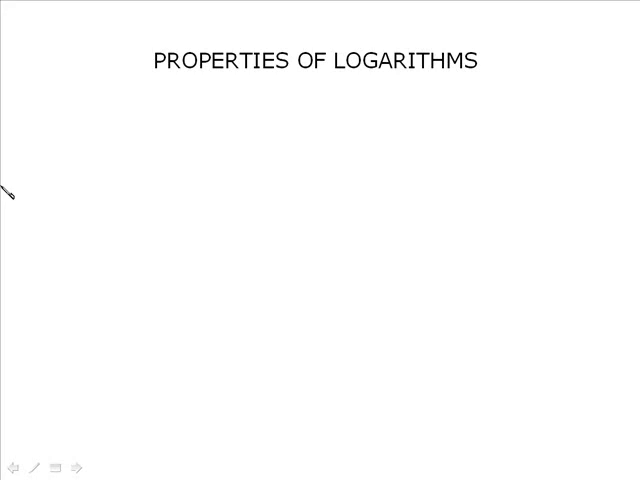
Handwrite "Quotient Law – express as a single log" beside problem 1, log₃108 − log₃4
click(80, 468)
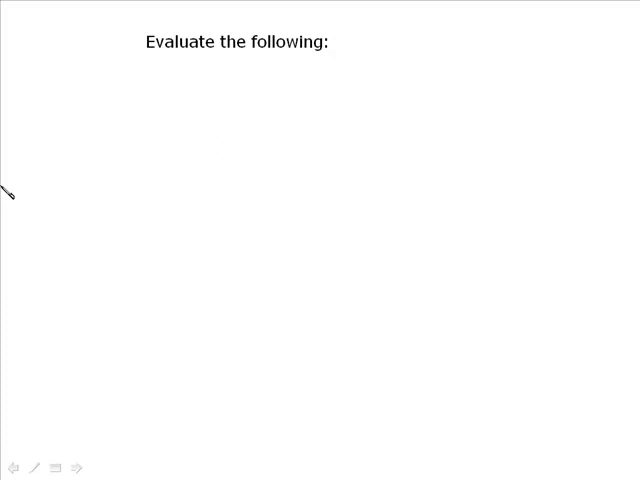
click(78, 468)
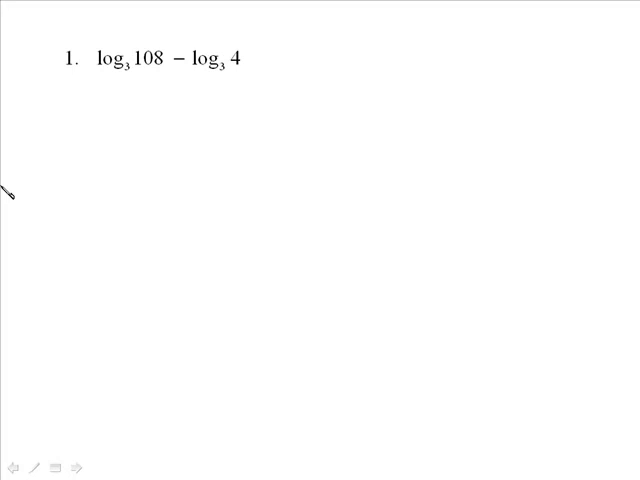
mouse_move(164, 90)
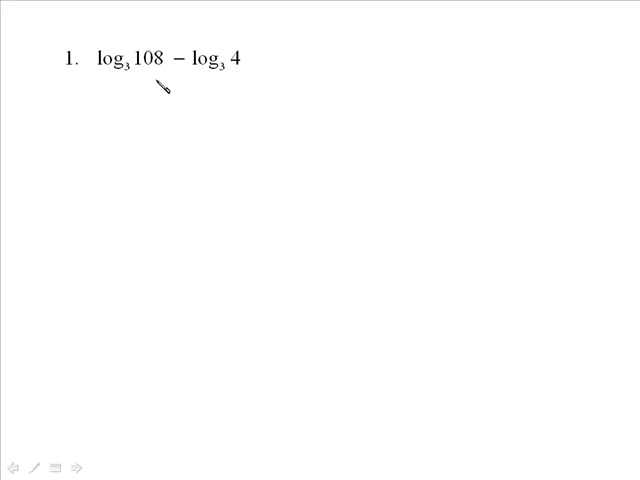
mouse_move(282, 100)
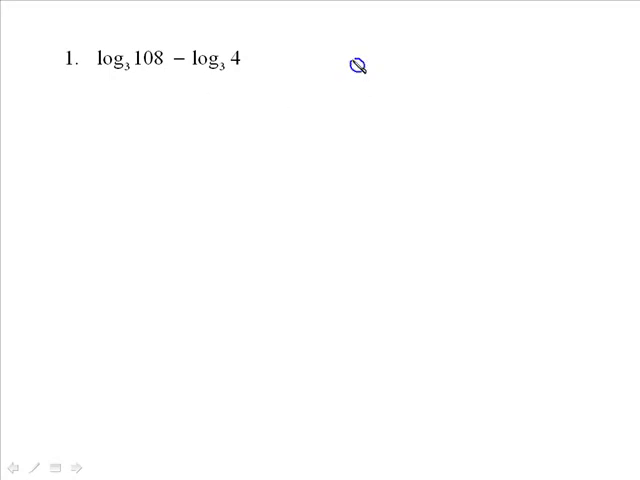
text(Quotient Law)
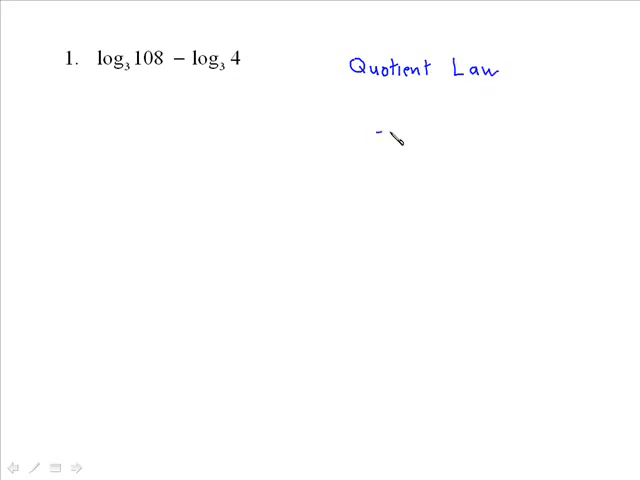
text(ex)
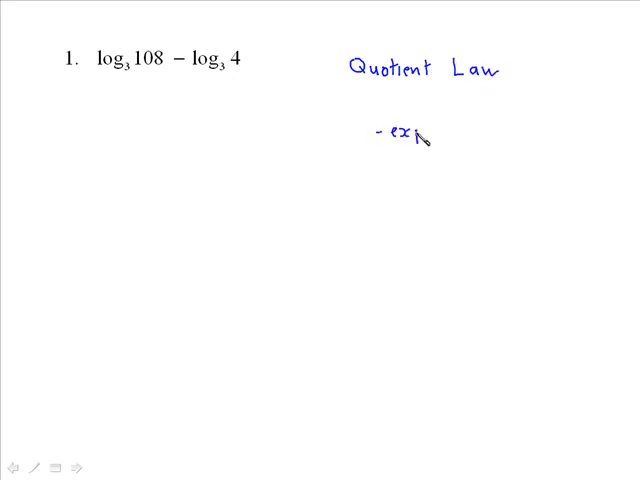
text(ress a)
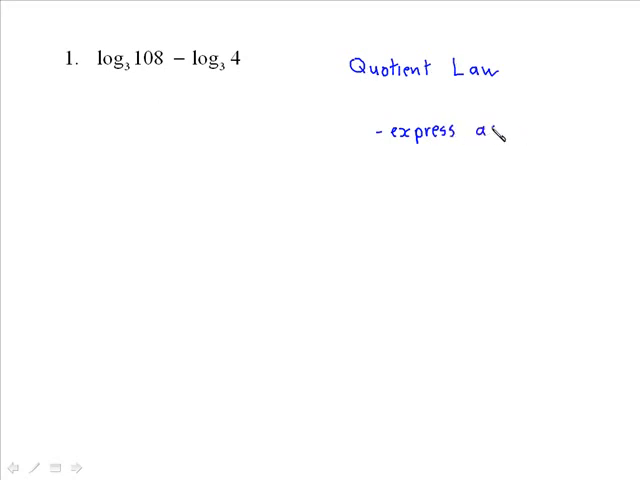
text(as a s)
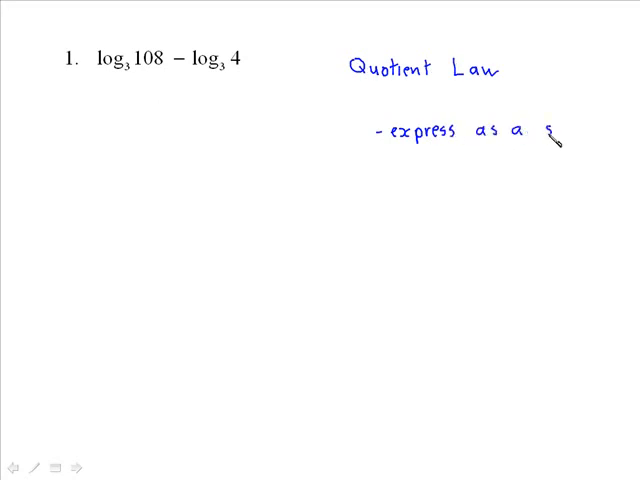
text(single)
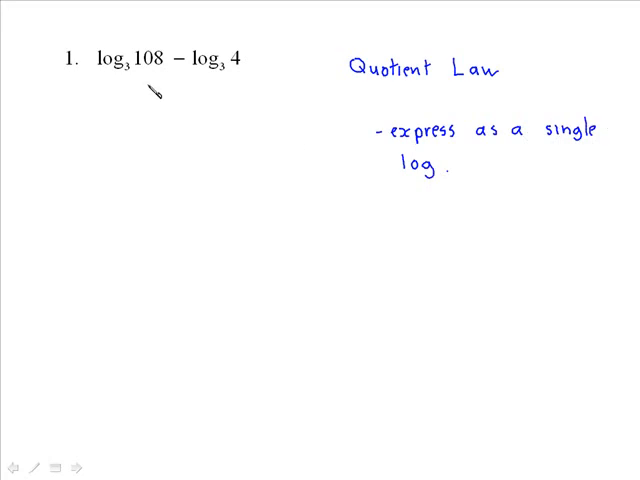
Draw a down arrow under problem 1 and begin the condensed log beneath it
drag(150, 96, 104, 136)
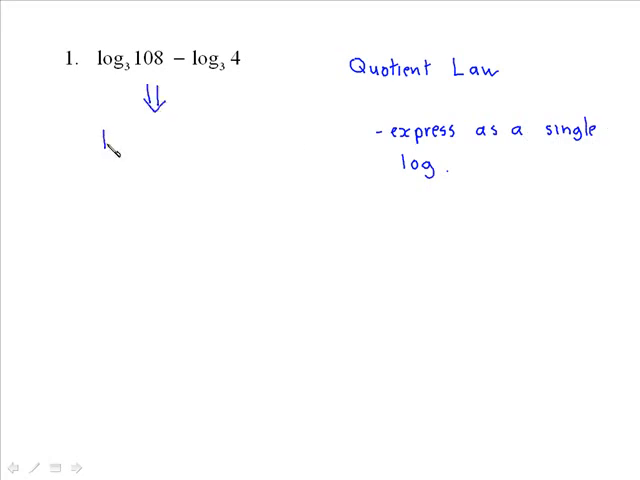
text(log1.25 + log 80)
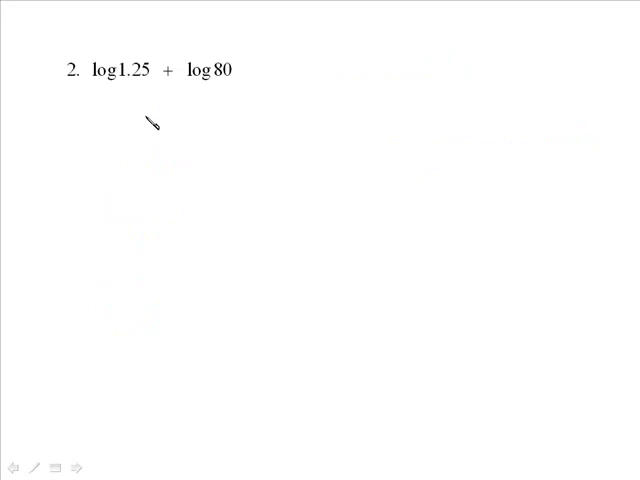
mouse_move(360, 76)
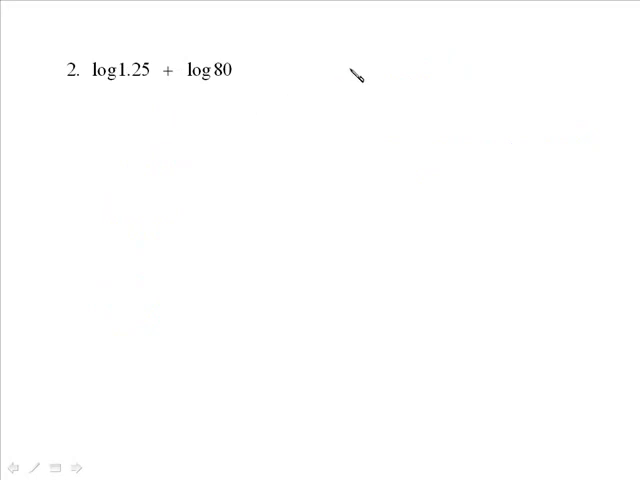
mouse_move(364, 78)
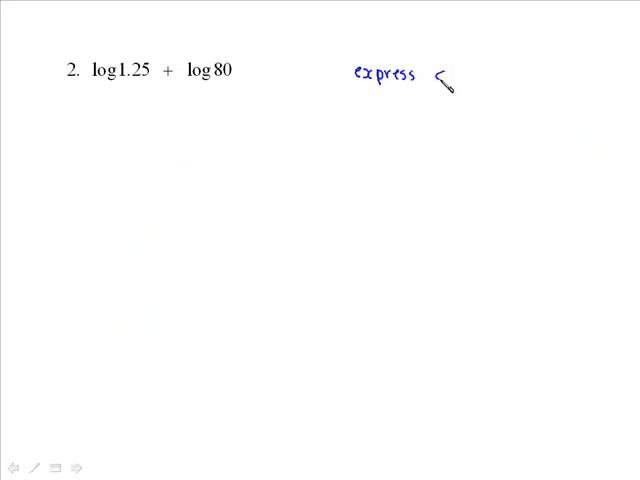
Handwrite "express as a single log" beside problem 2, log 1.25 + log 80
text(as a)
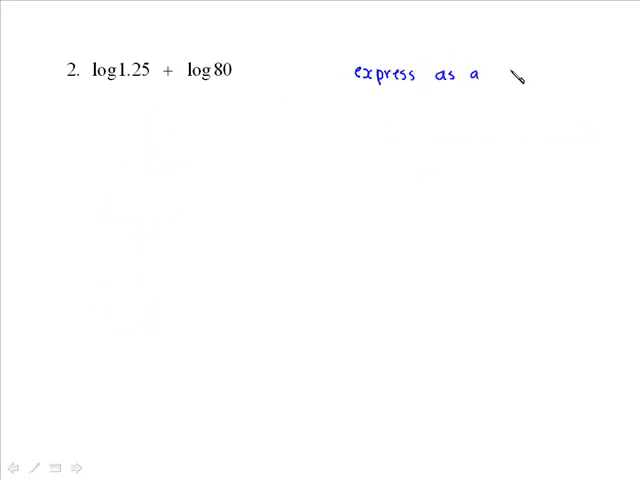
text(sing)
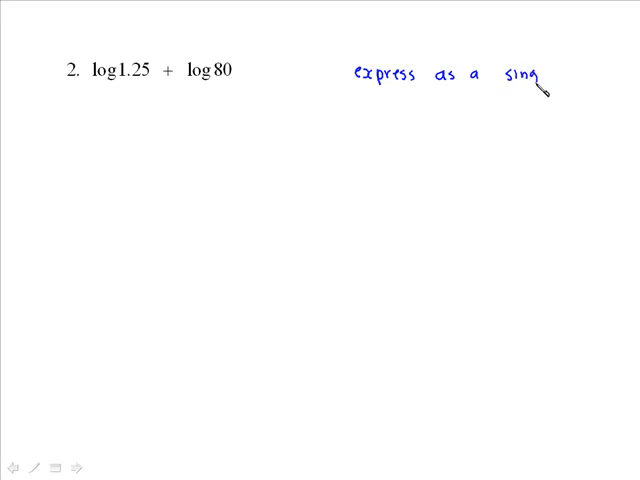
text(le log!)
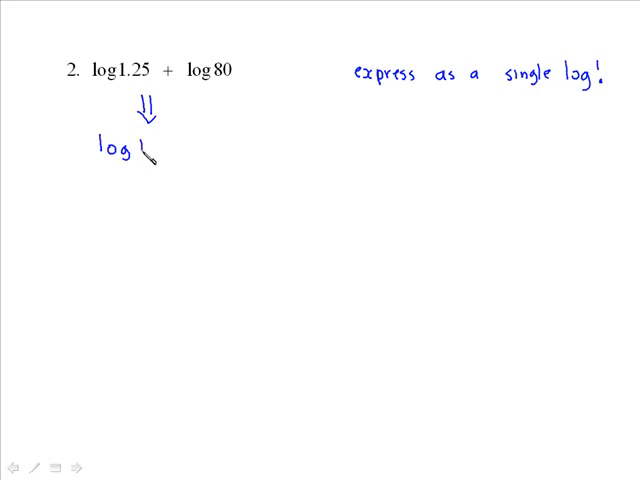
Write log 1.25×80 in ink beneath problem 2's expression
text(1.25)
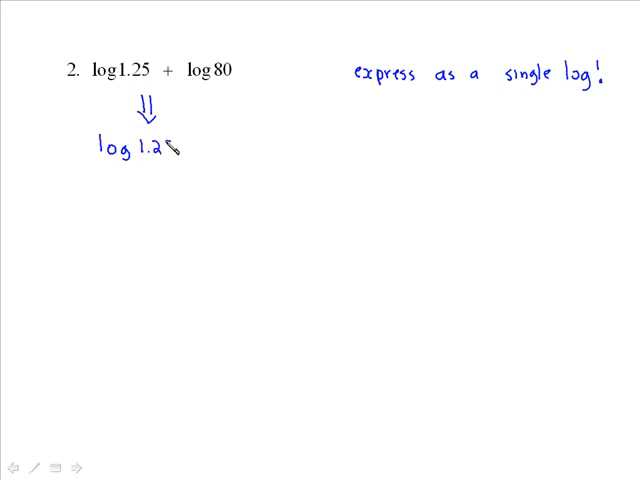
text(×)
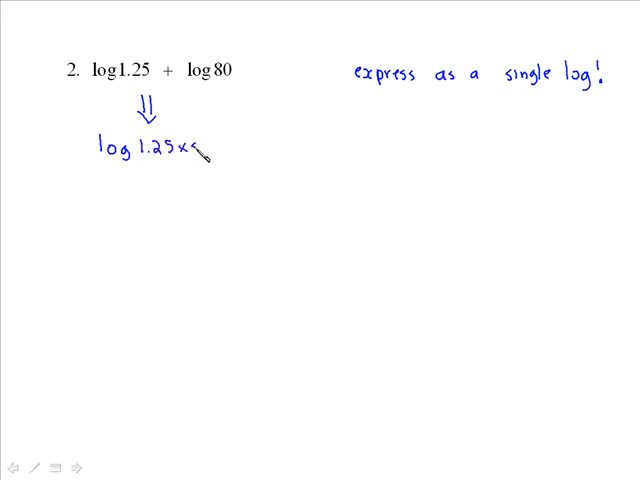
text(80)
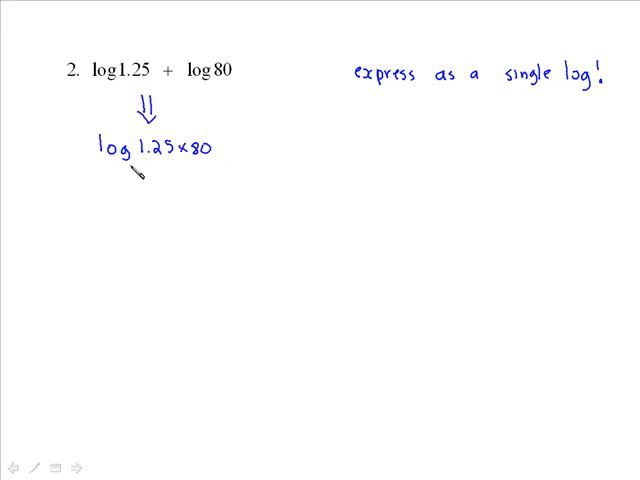
text(10)
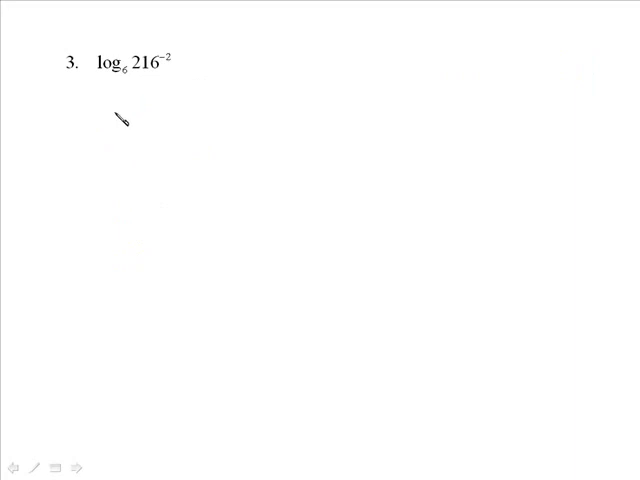
mouse_move(332, 72)
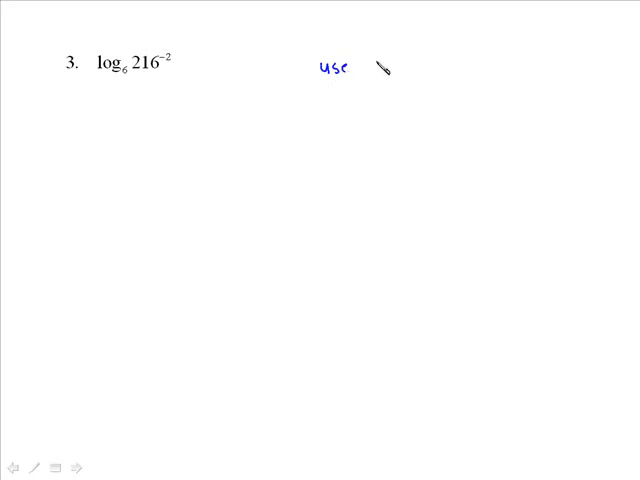
Handwrite "use Power Law" beside problem 3, log₆ 216⁻²
text(Power)
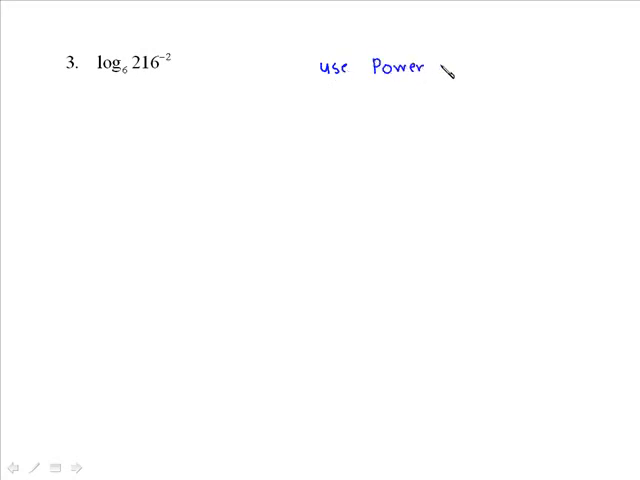
text(L)
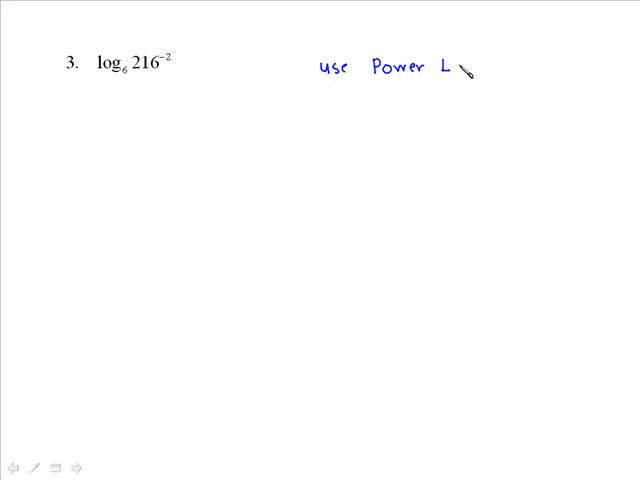
text(aw)
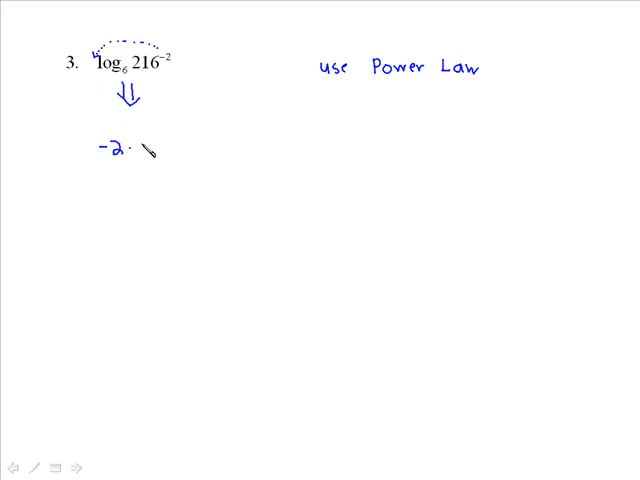
Begin rewriting problem 3 with the exponent −2 brought out in front of the log
text(10)
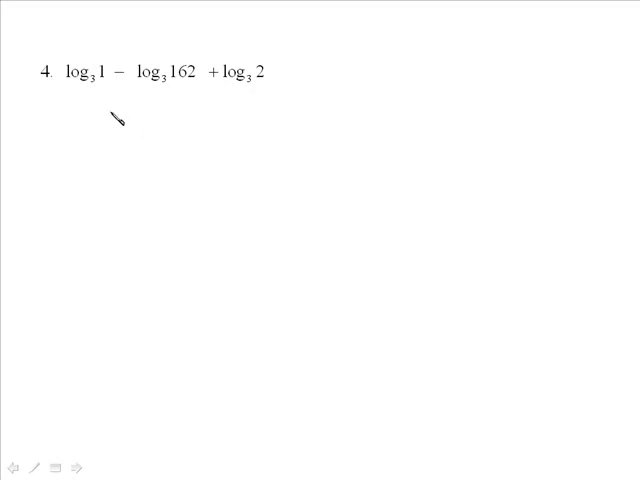
Draw a down arrow under problem 4's first two terms and write log₃ 1/162 + log₃2
drag(120, 96, 120, 116)
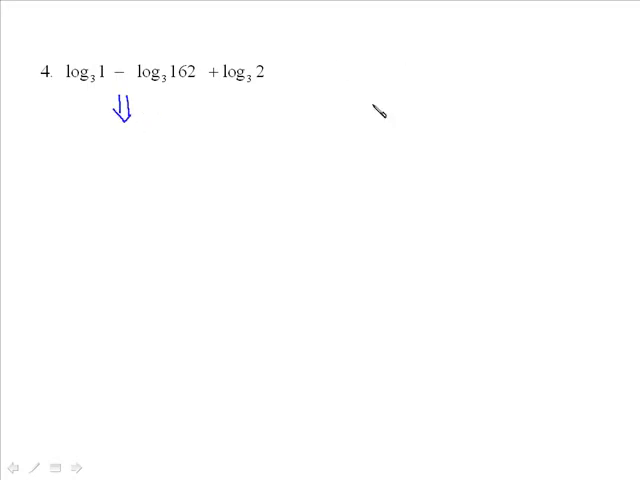
mouse_move(344, 238)
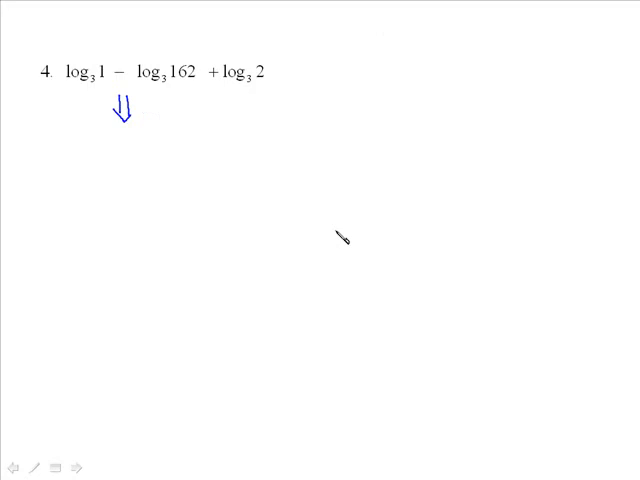
mouse_move(92, 160)
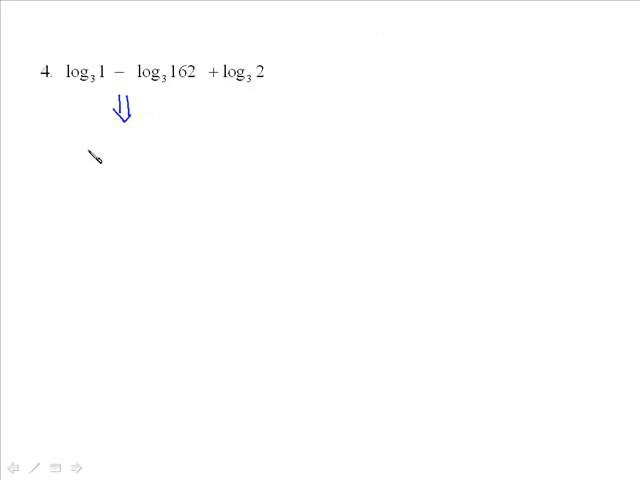
drag(80, 138, 90, 162)
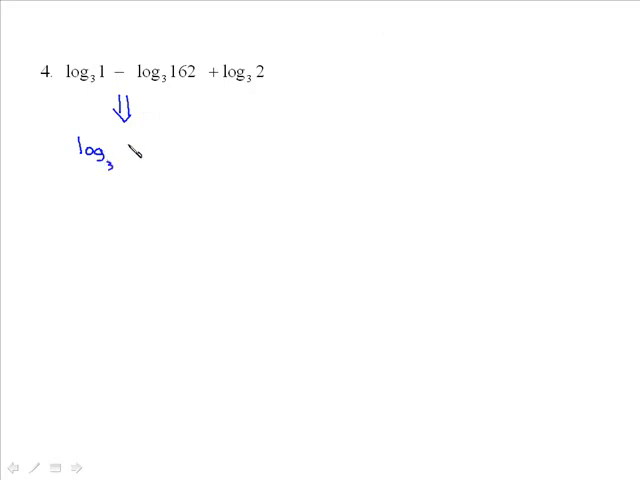
drag(130, 150, 140, 160)
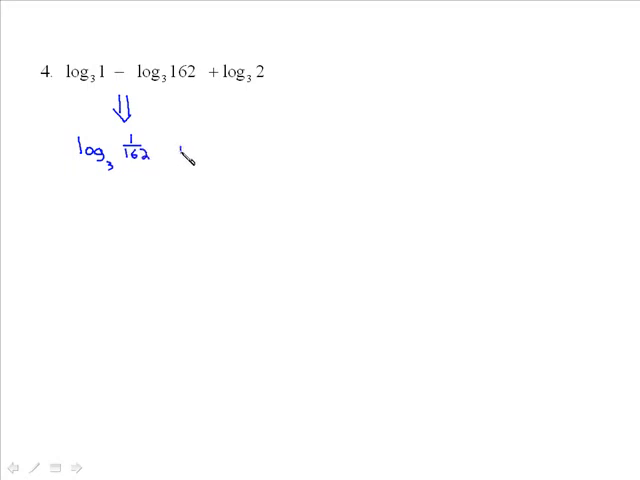
text(+ log3 2)
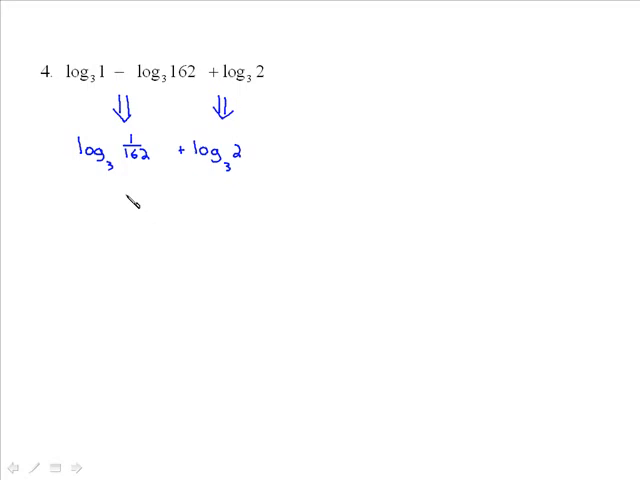
mouse_move(116, 216)
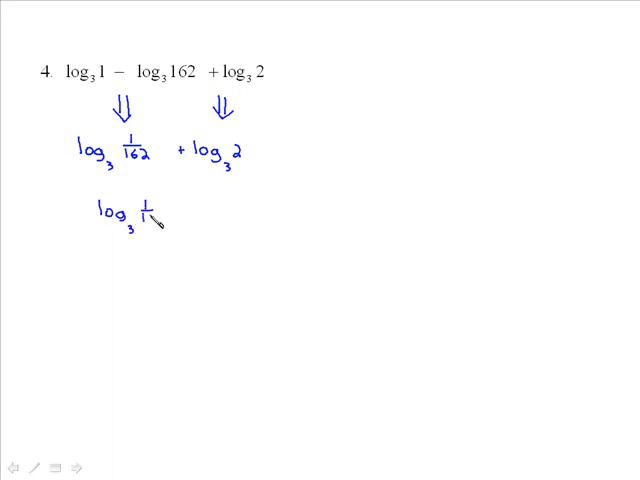
Write log₃ 1/162 × 2 on a new line and start the next log below
text(162)
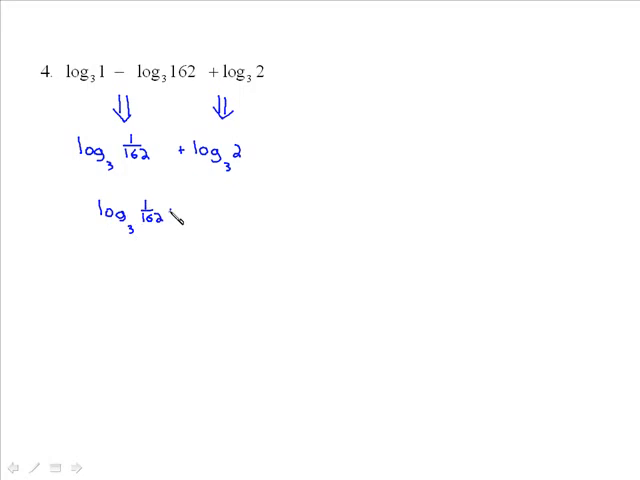
text(× 2)
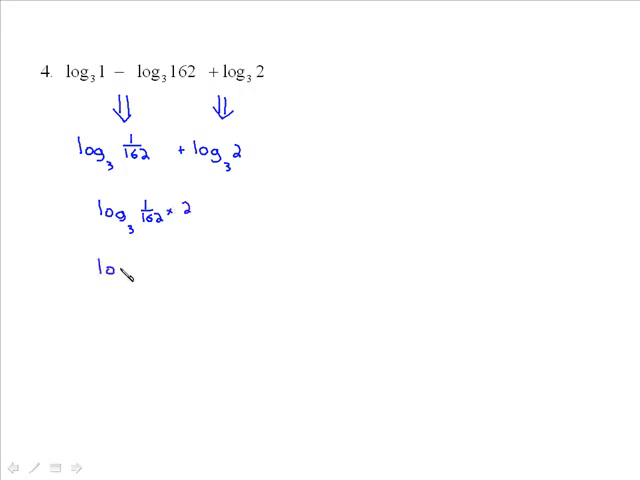
text(g)
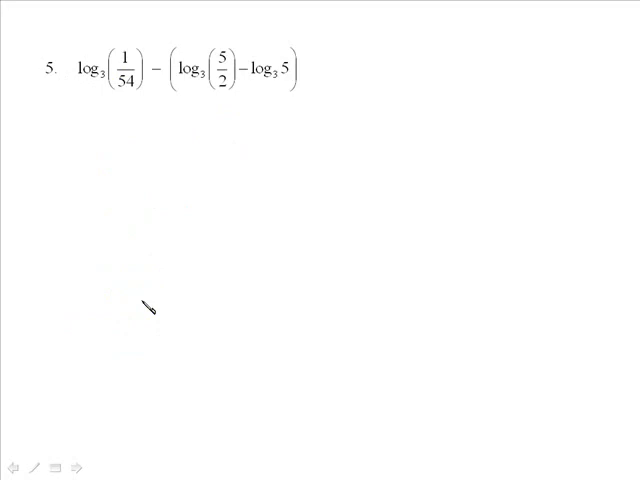
mouse_move(232, 160)
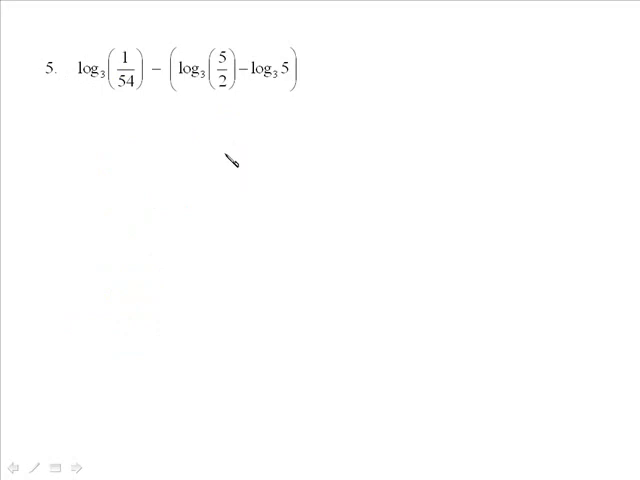
mouse_move(96, 140)
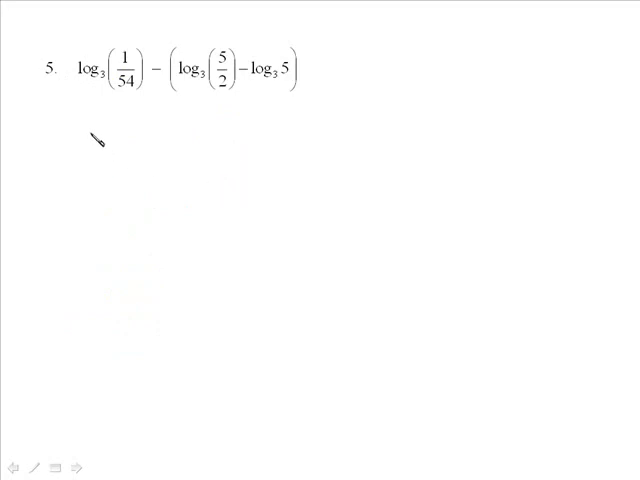
Ink log₃(1/54) beneath problem 5 followed by a minus sign
drag(90, 128, 88, 150)
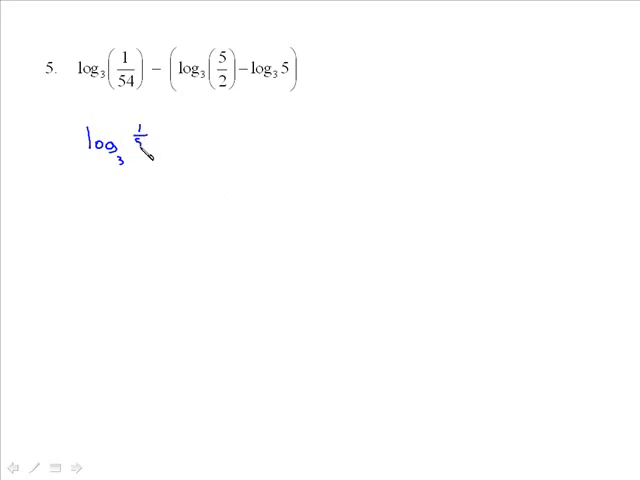
text(54)
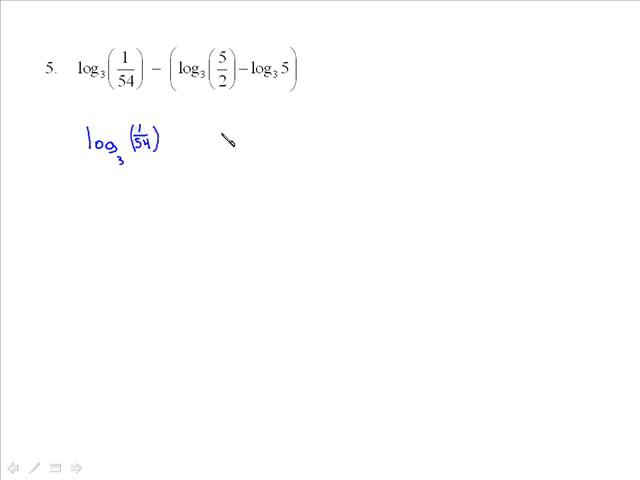
mouse_move(200, 150)
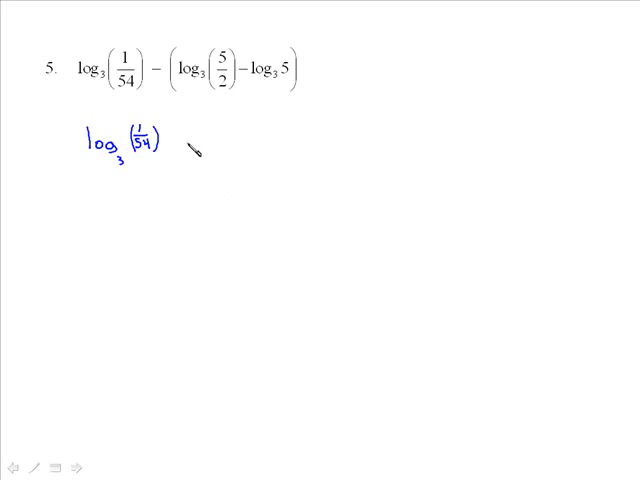
text(- 1)
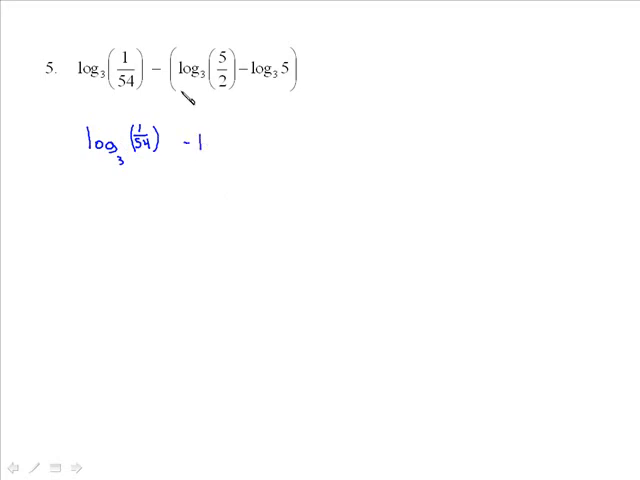
Arrow the minus sign across the bracket and ink − log₃(5/2) + log₃5
drag(190, 96, 220, 24)
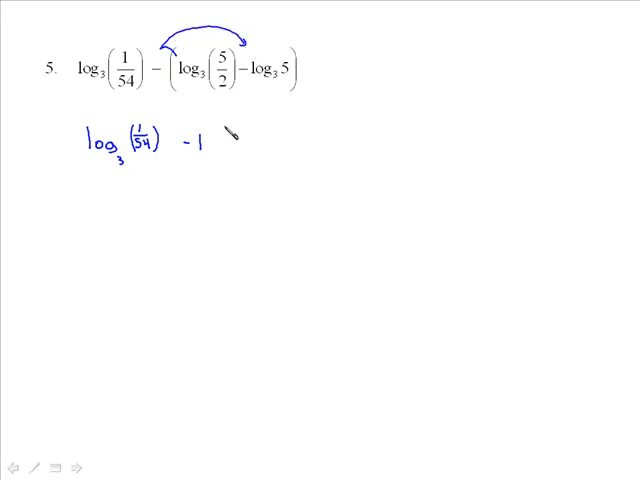
text(log)
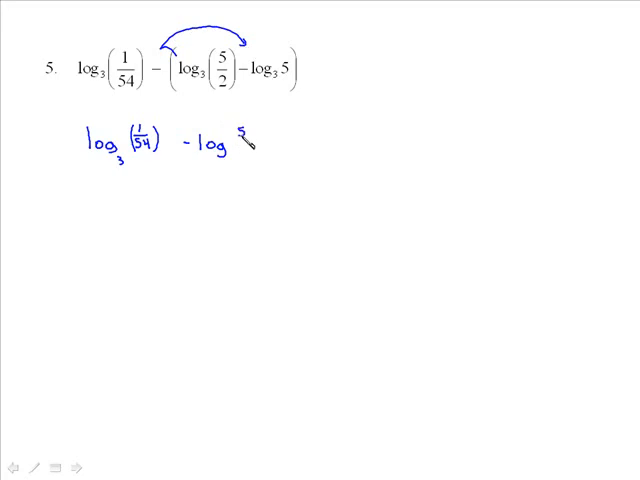
text(5/2))
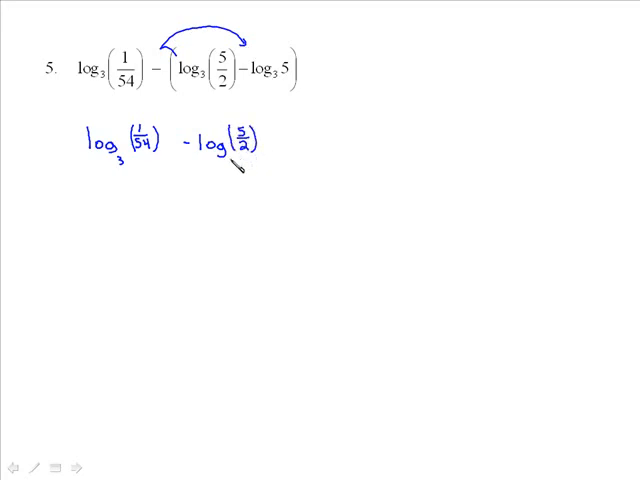
text(3)
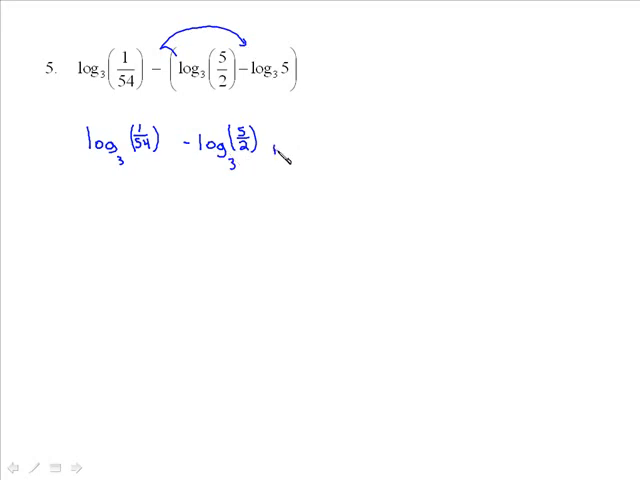
text(+ log)
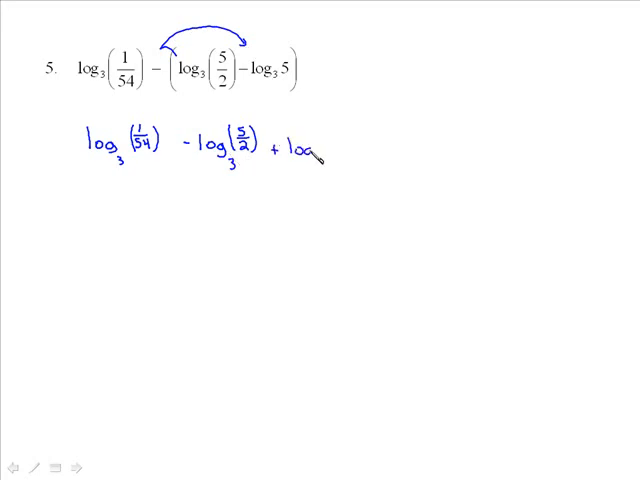
text(5)
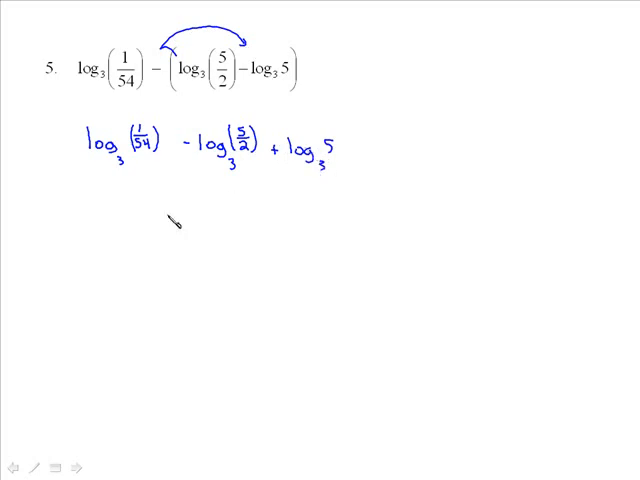
mouse_move(116, 216)
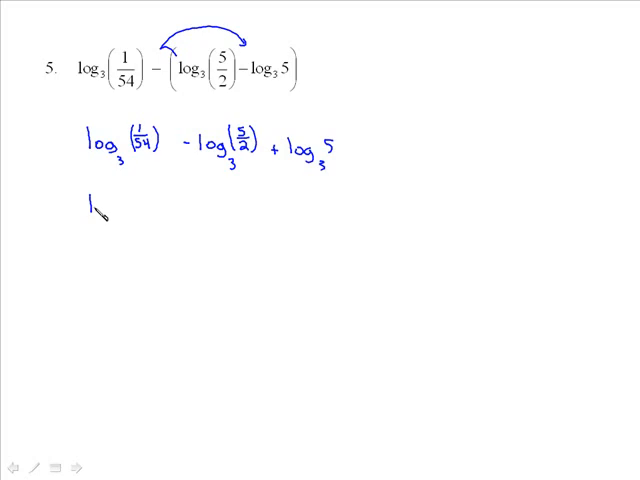
Pen-write log₃(1/54 ÷ 5/2) + log₃5 on line two, then begin line three with 'log'
text(og)
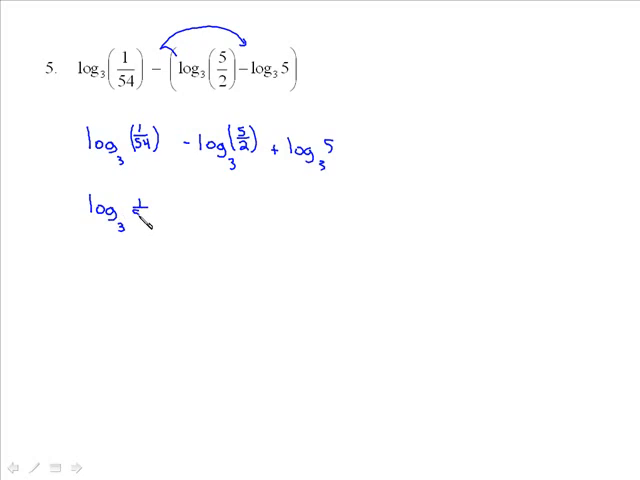
text(1/54 ÷)
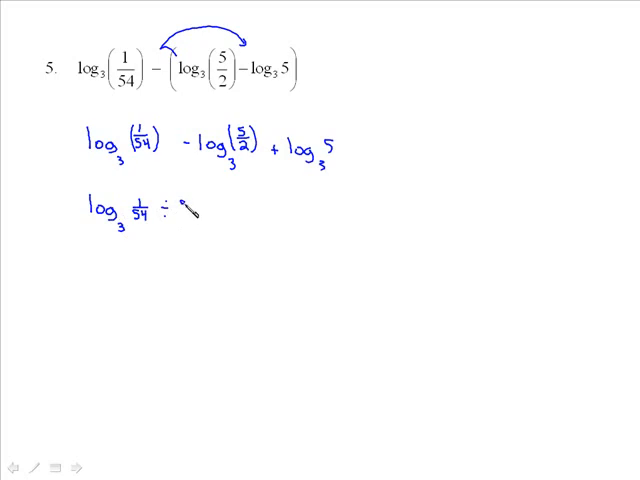
text(5/2))
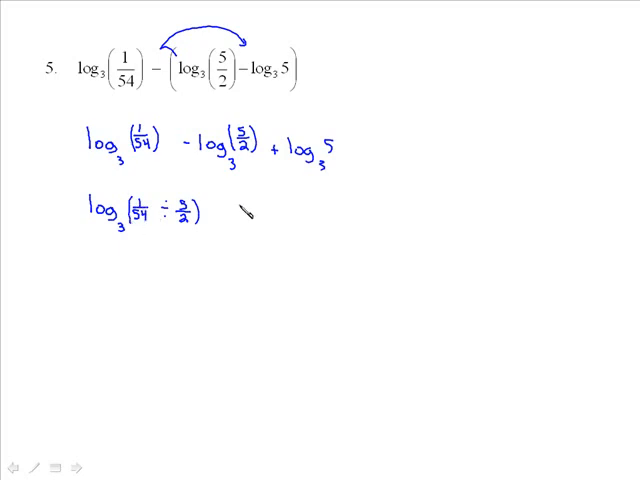
text(+1)
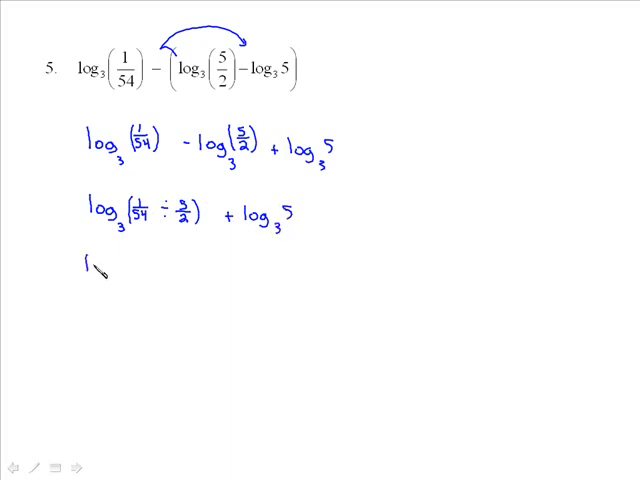
text(og)
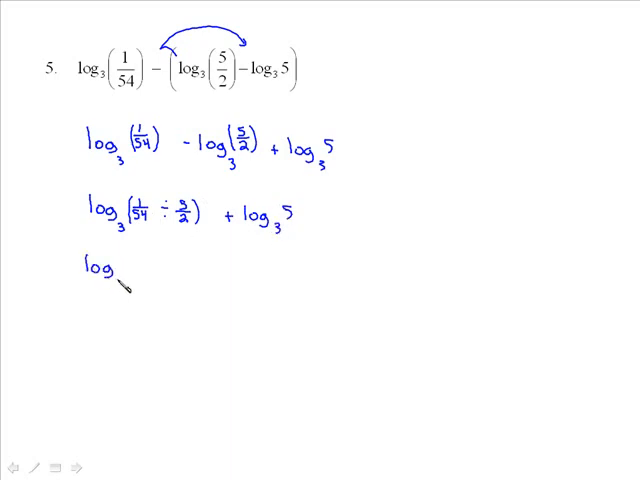